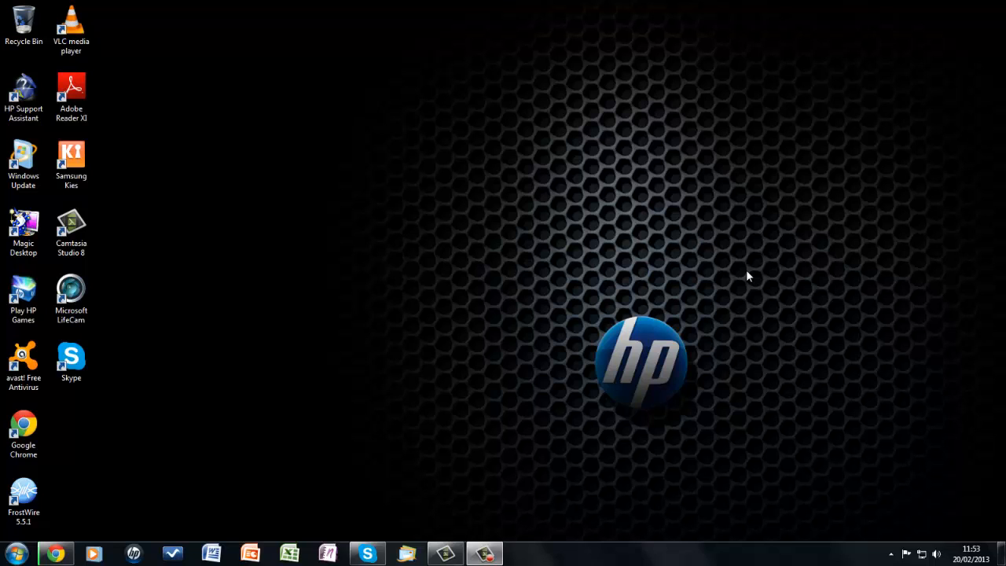
pyautogui.moveTo(753, 266)
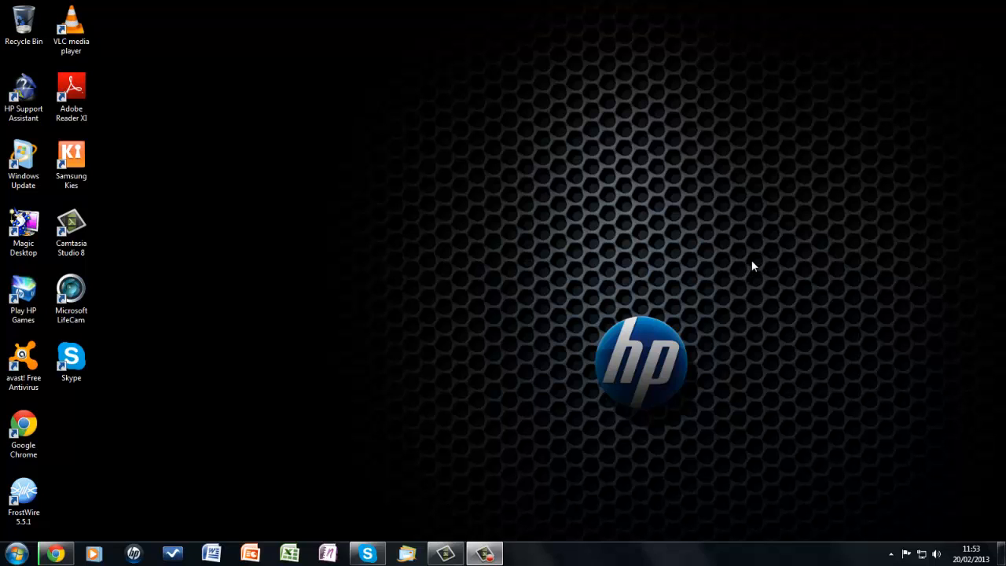
pyautogui.moveTo(744, 261)
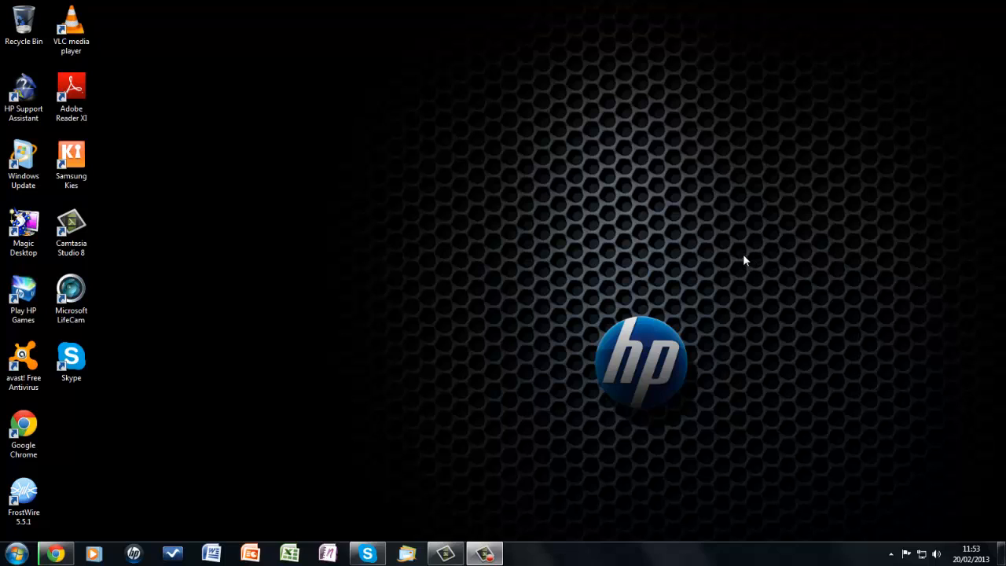
pyautogui.moveTo(715, 253)
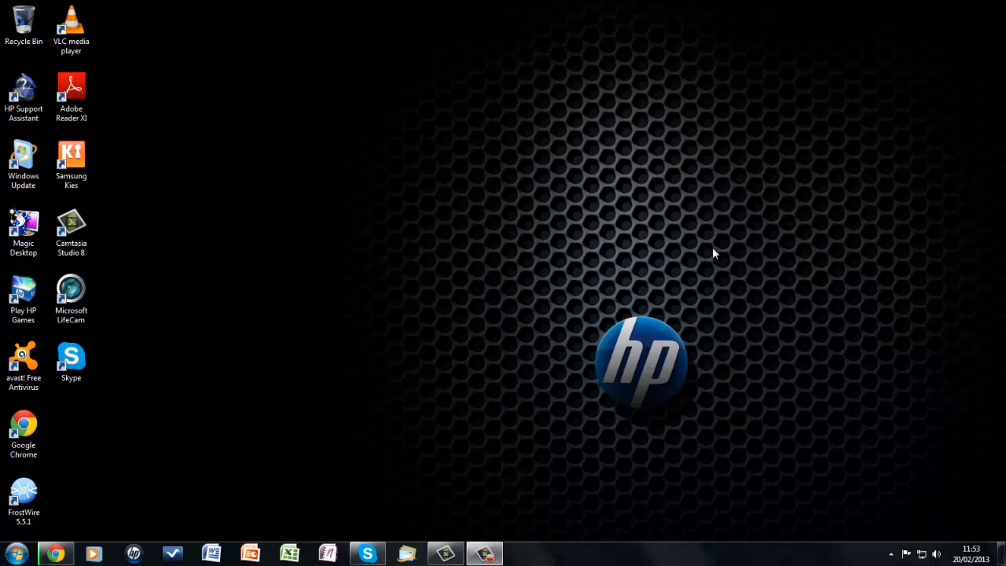
pyautogui.moveTo(574, 236)
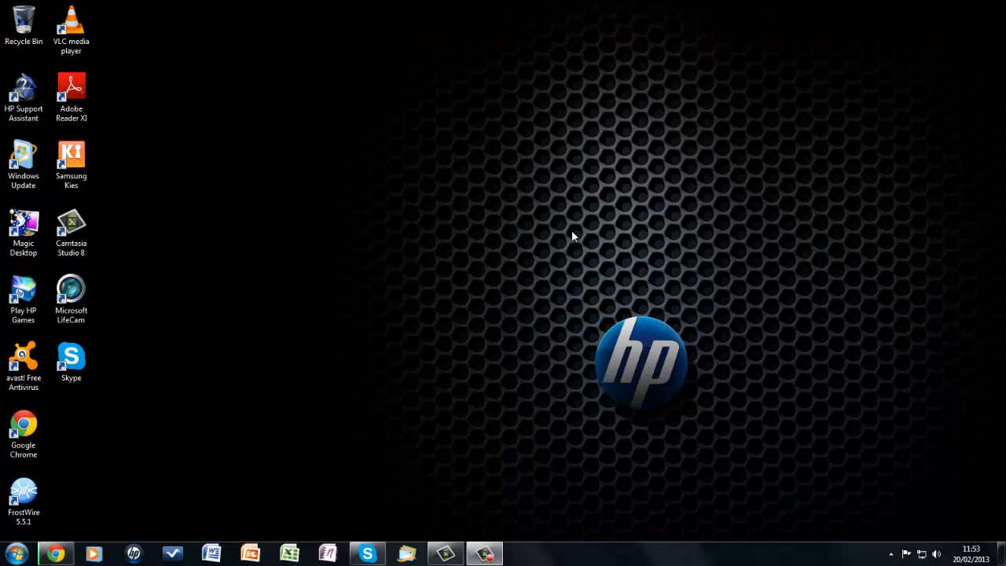
pyautogui.moveTo(139, 314)
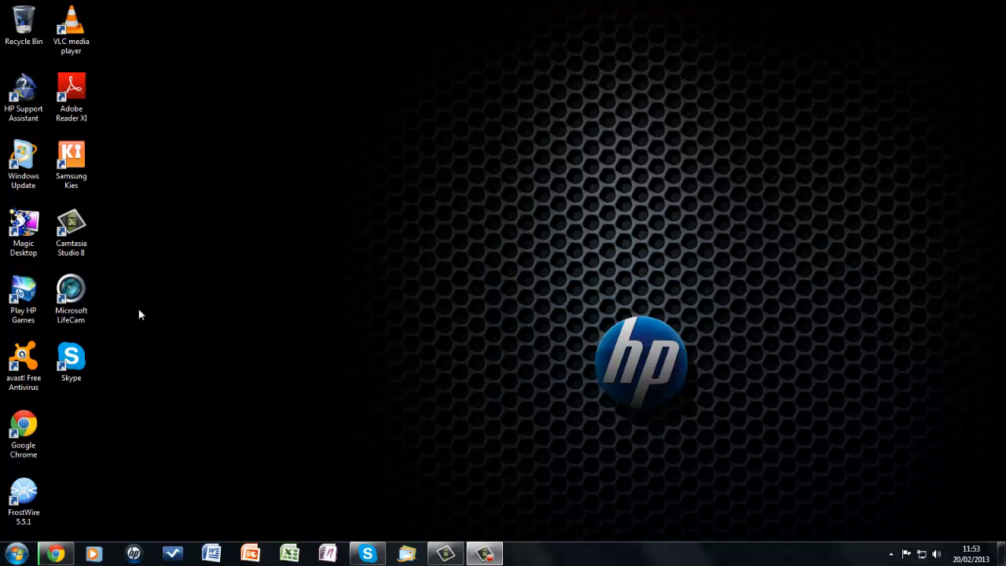
pyautogui.moveTo(374, 3)
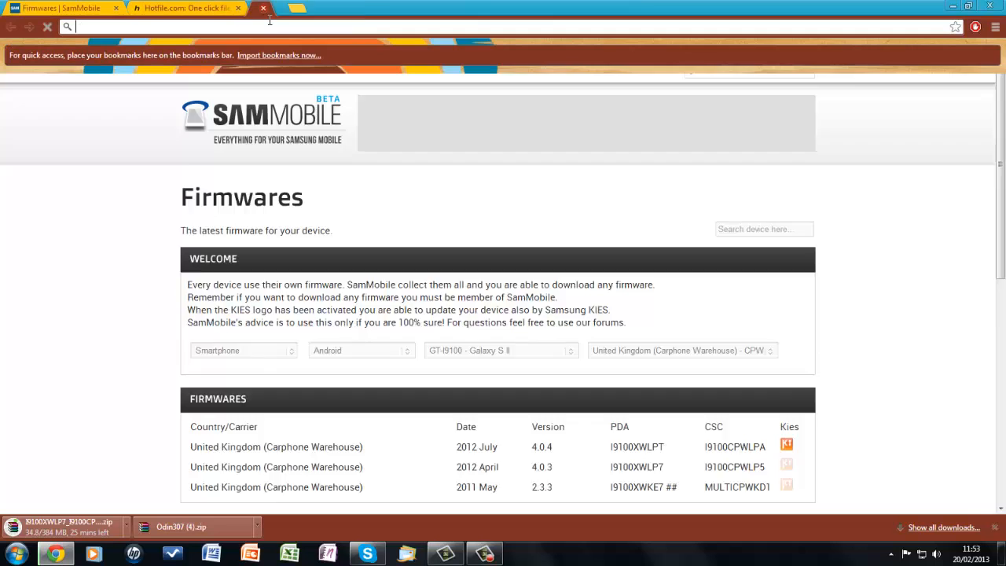
# - Search the web for 'donwload odin' and start downloading Odin 3.07
pyautogui.click(291, 8)
pyautogui.write('o')
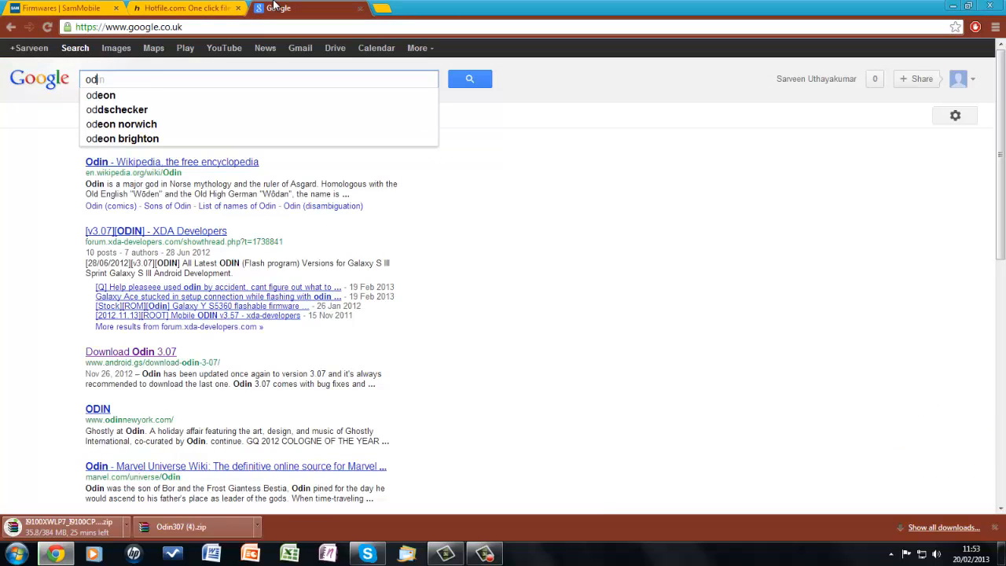
pyautogui.write('donwload odin')
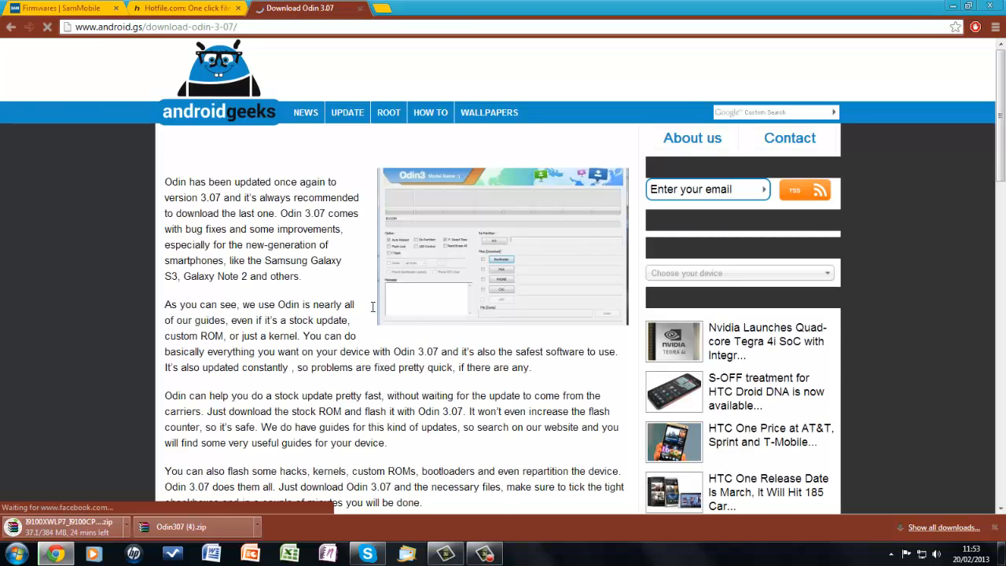
pyautogui.scroll(-3)
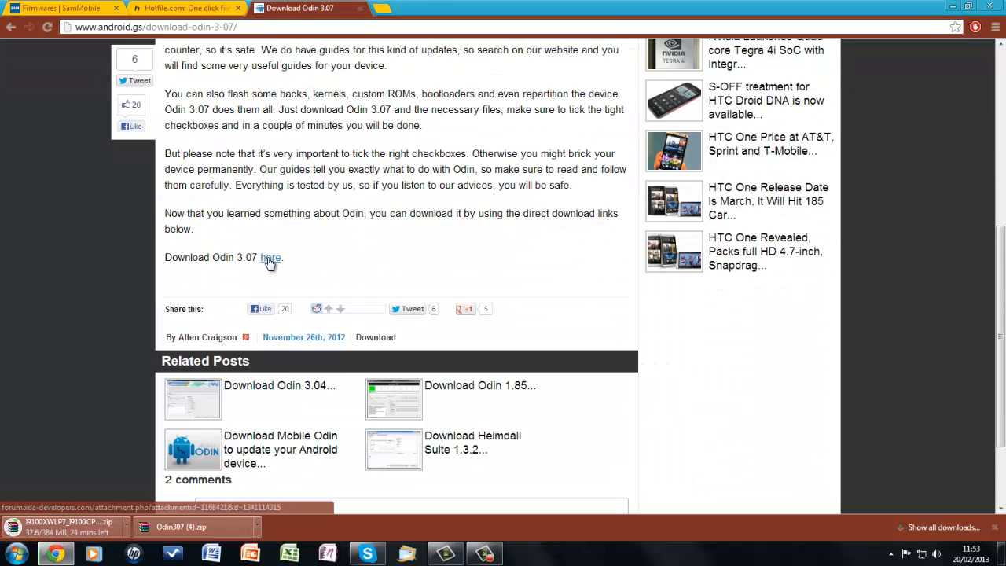
pyautogui.click(60, 7)
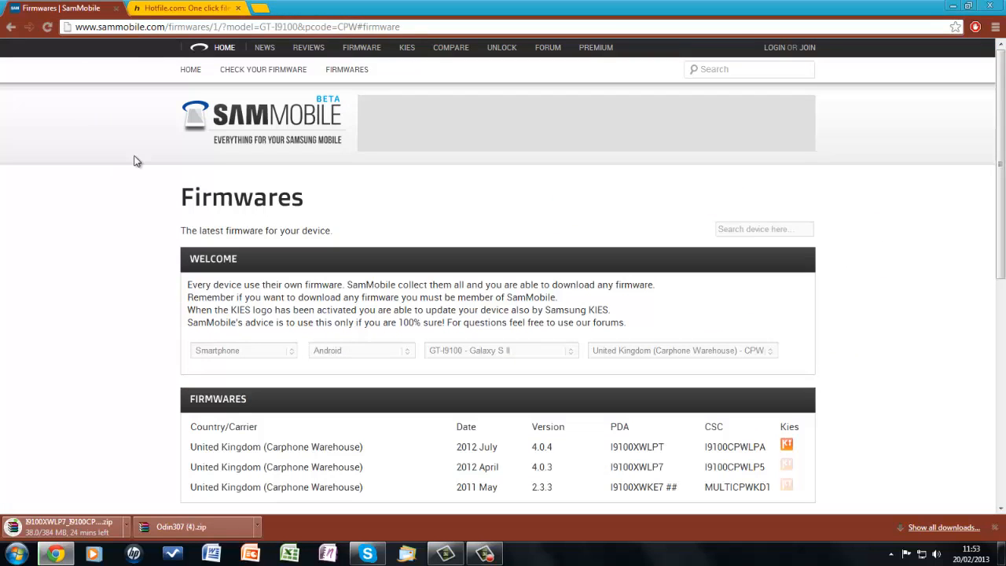
pyautogui.moveTo(56, 379)
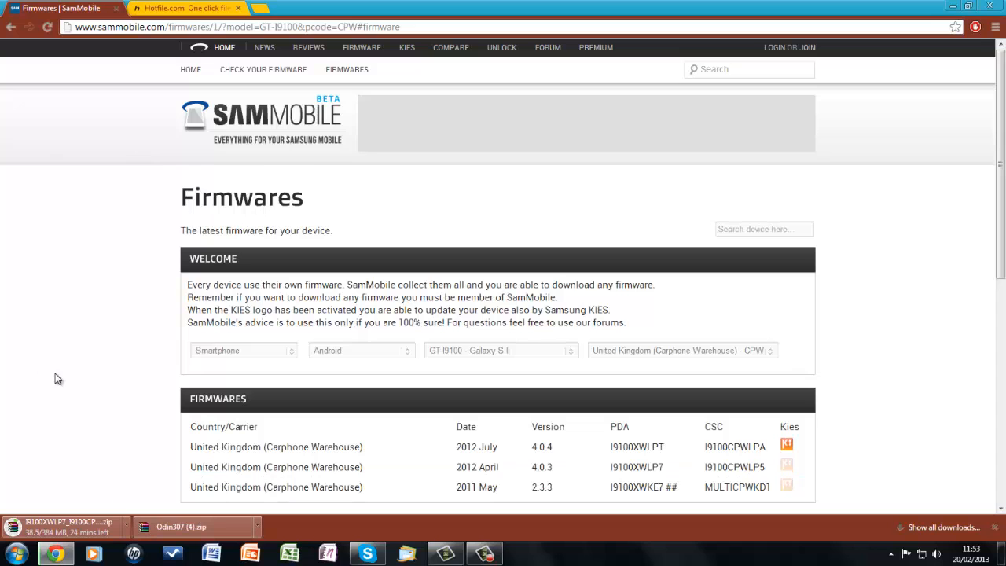
pyautogui.moveTo(94, 252)
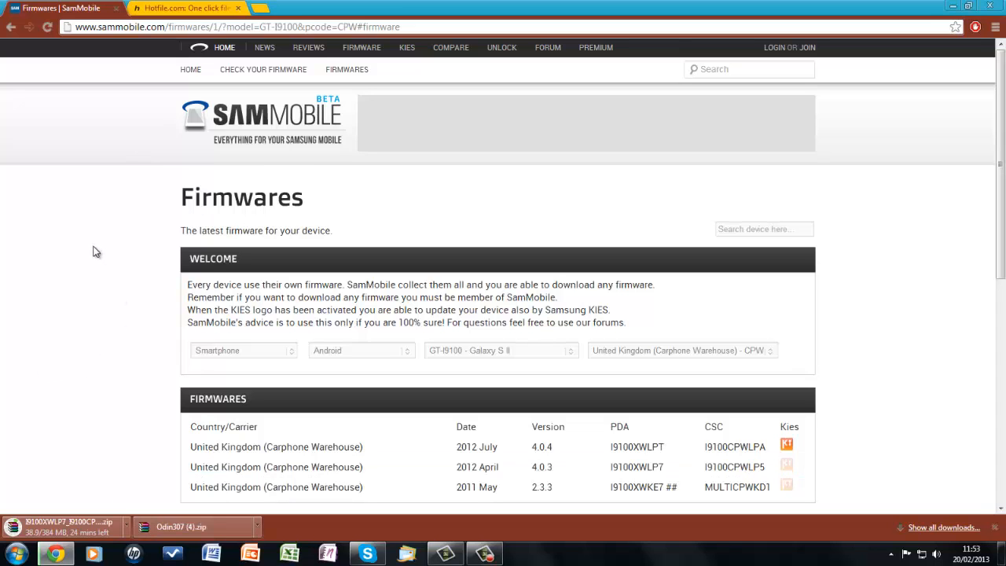
pyautogui.moveTo(257, 349)
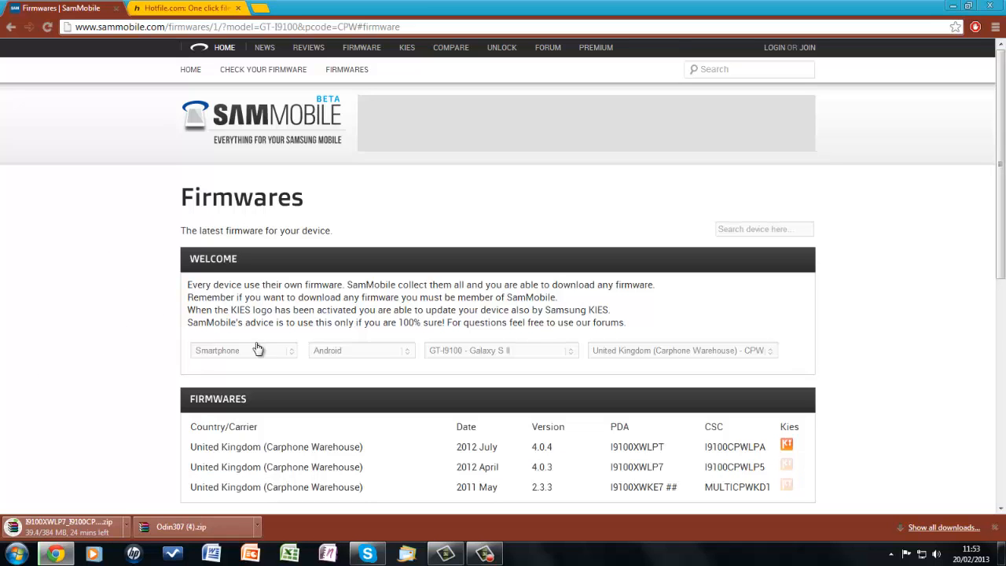
pyautogui.moveTo(302, 126)
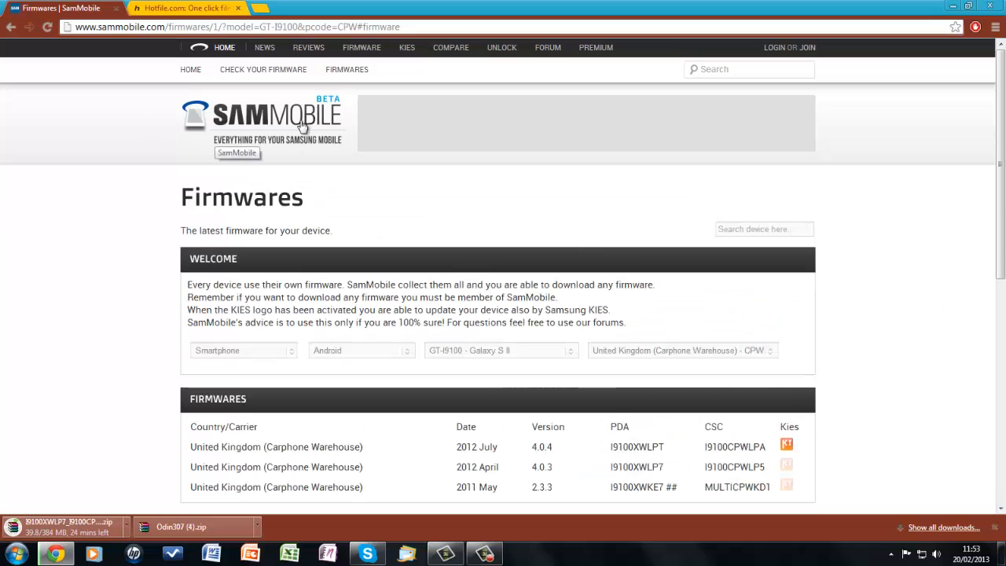
pyautogui.moveTo(487, 346)
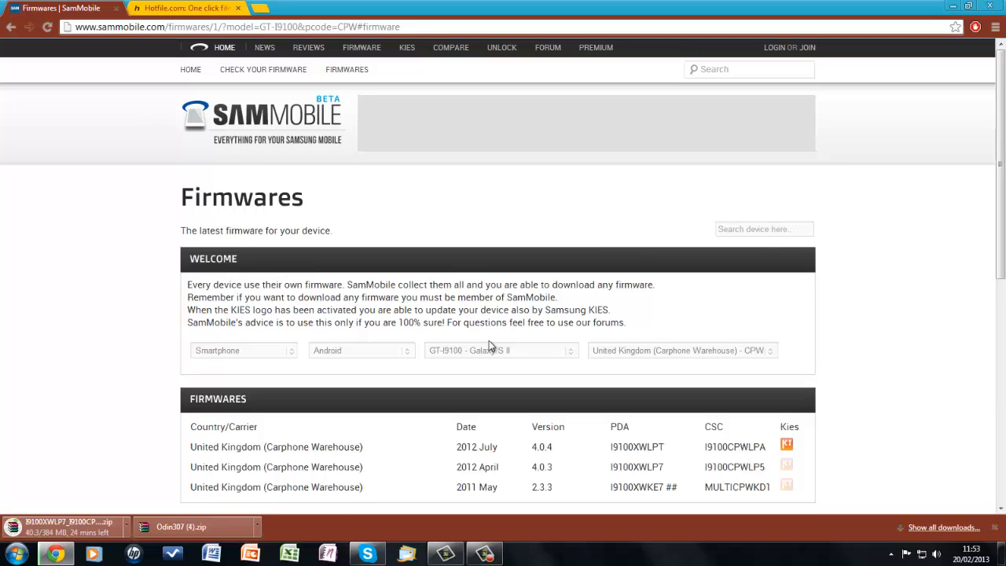
pyautogui.moveTo(147, 324)
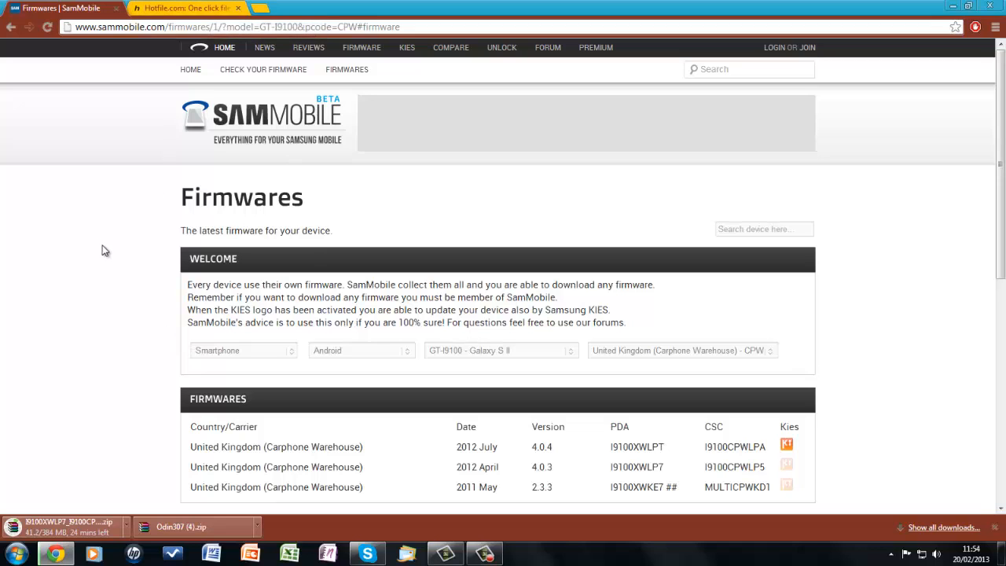
pyautogui.moveTo(94, 426)
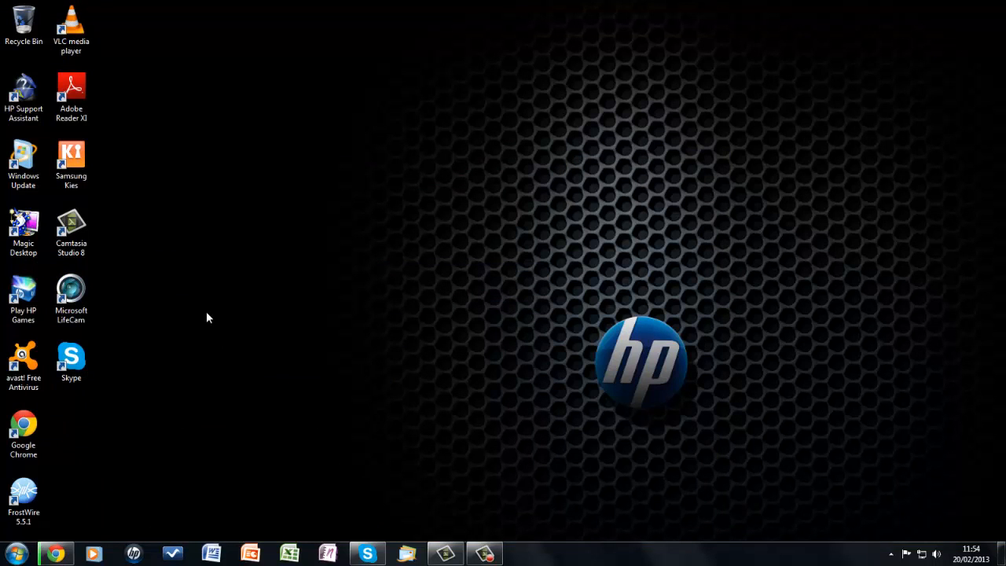
pyautogui.moveTo(201, 311)
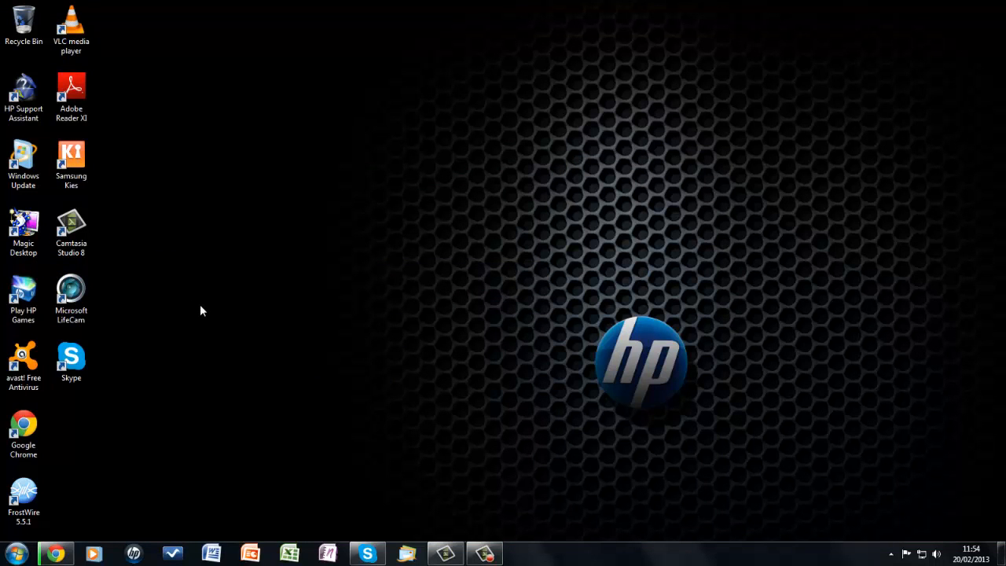
pyautogui.moveTo(275, 318)
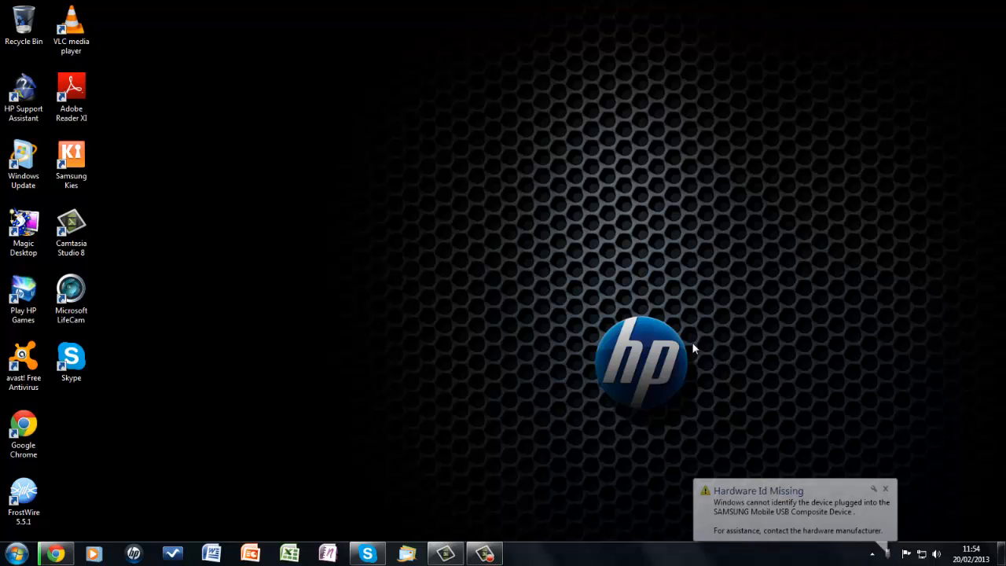
# - Dismiss the Hardware Id Missing notice and go to the Downloads folder
pyautogui.click(885, 487)
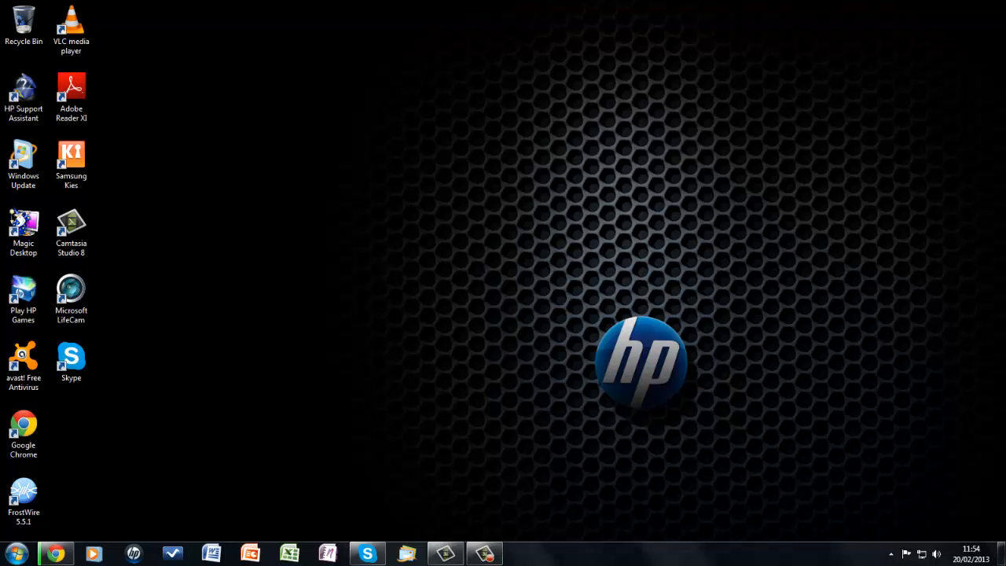
pyautogui.click(521, 553)
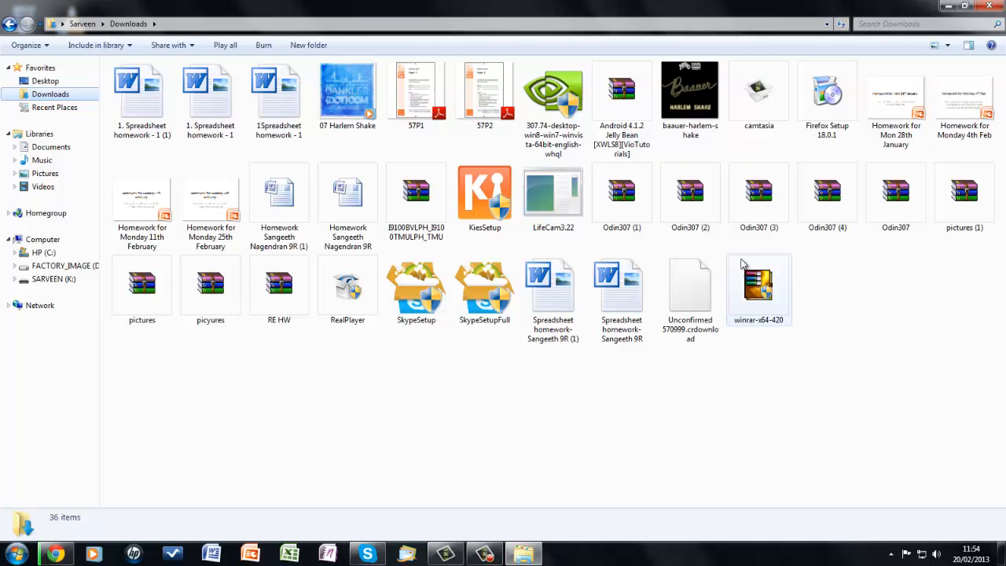
# - Extract the Odin307 (1) archive to the Desktop with WinRAR, then bring up the Start menu
pyautogui.click(622, 190)
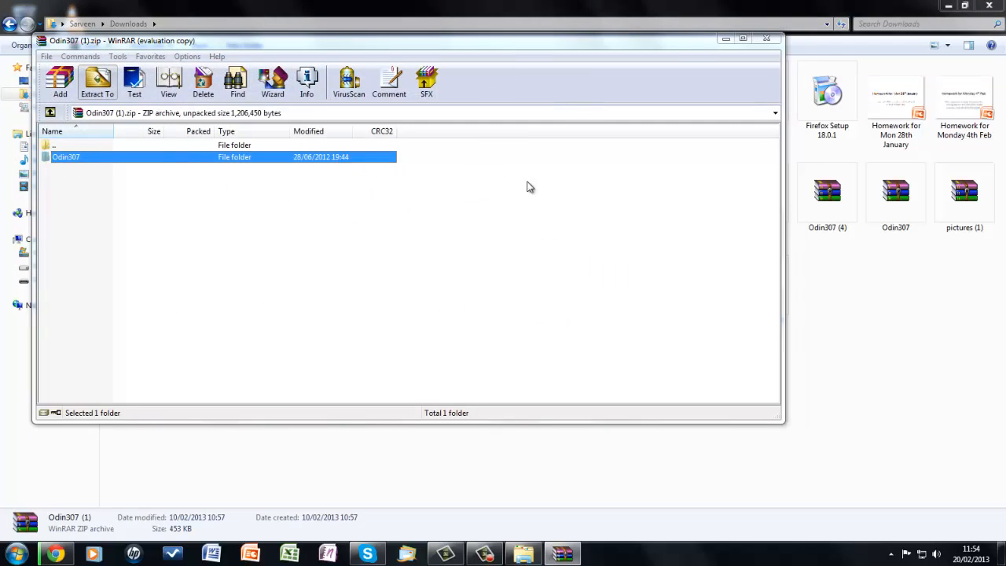
pyautogui.click(98, 81)
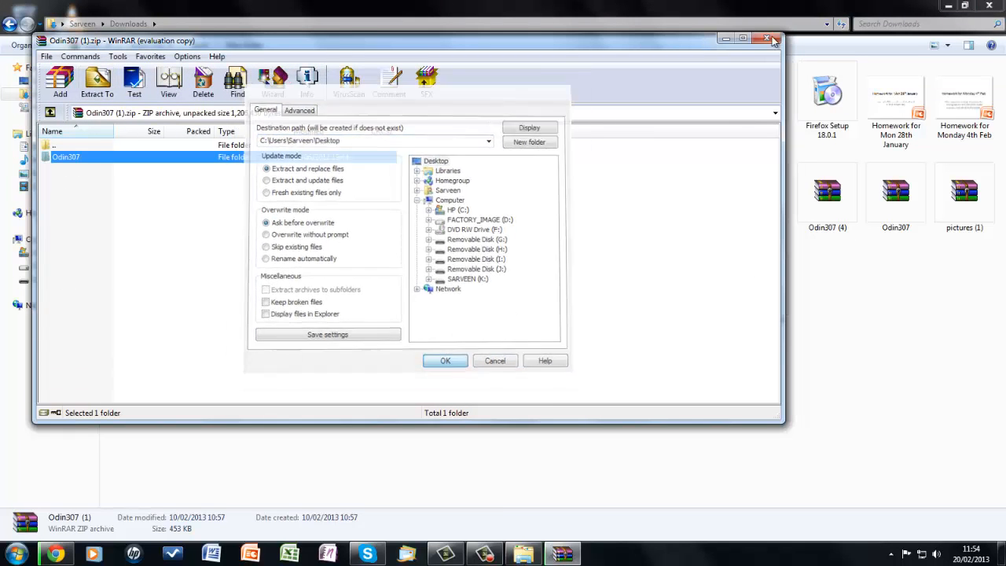
pyautogui.click(768, 41)
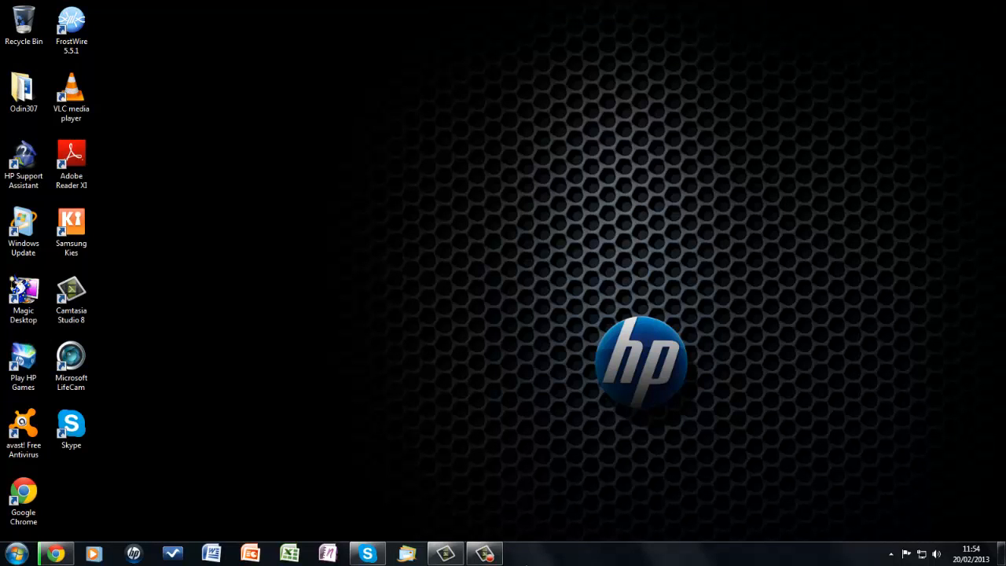
pyautogui.click(15, 553)
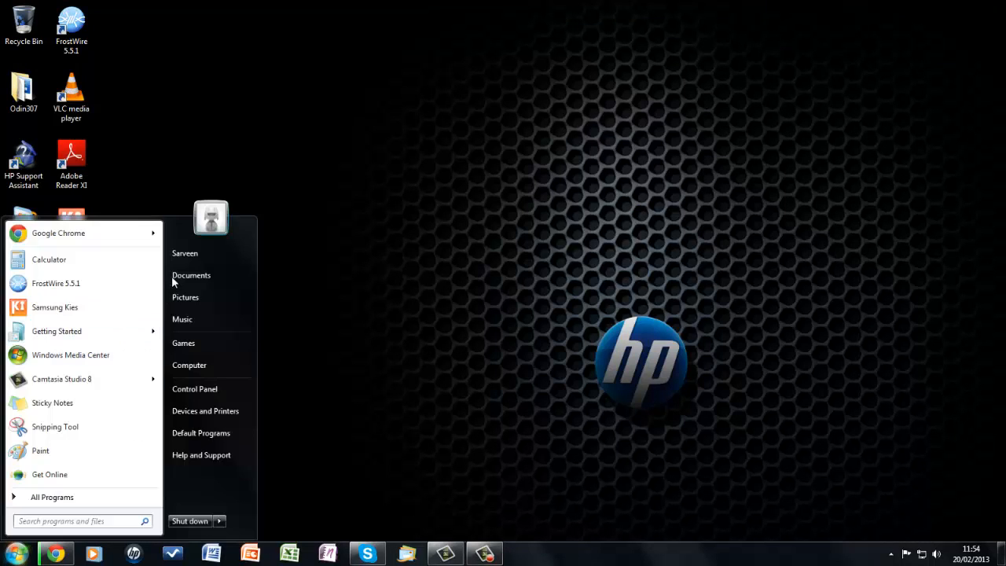
# - Locate Odin307 (2).zip in Downloads and load it in WinRAR
pyautogui.click(192, 275)
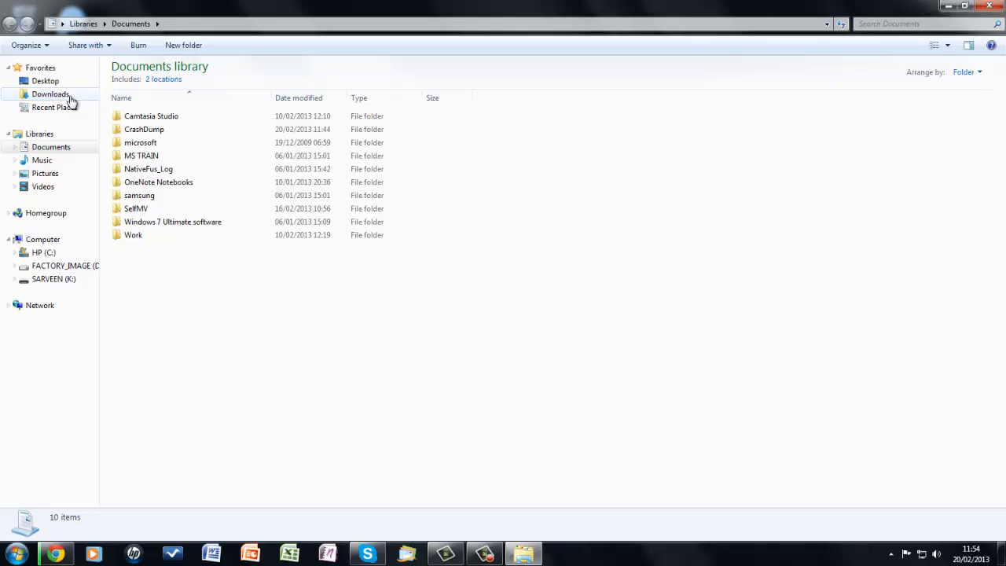
pyautogui.click(51, 94)
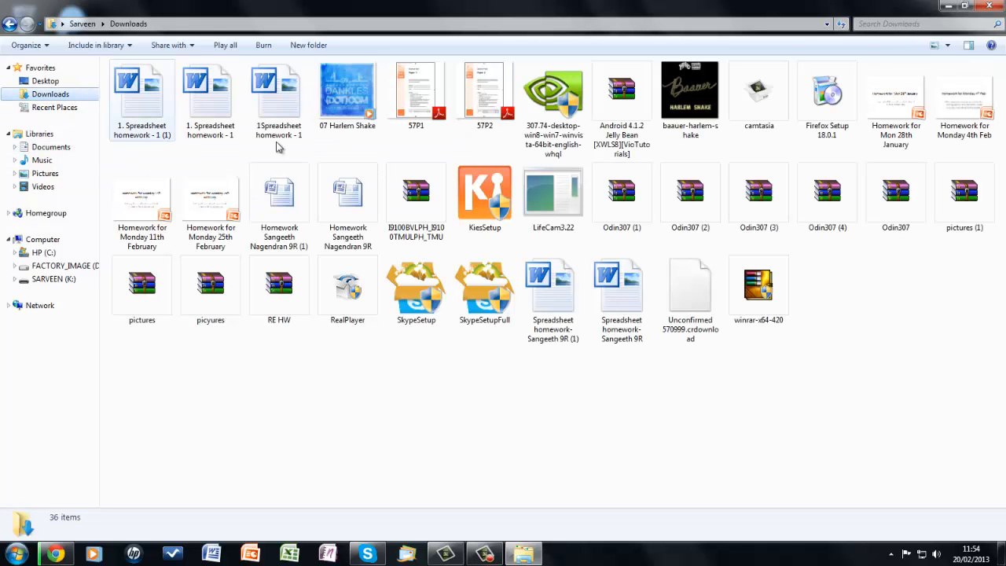
pyautogui.doubleClick(689, 190)
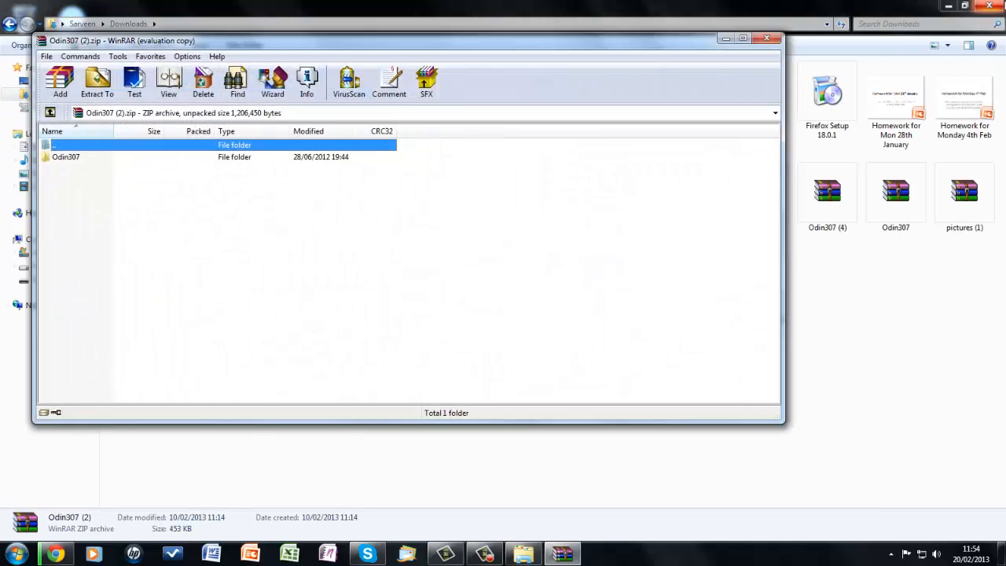
# - Extract Odin307 (2) to the default destination, replacing all existing files
pyautogui.click(97, 82)
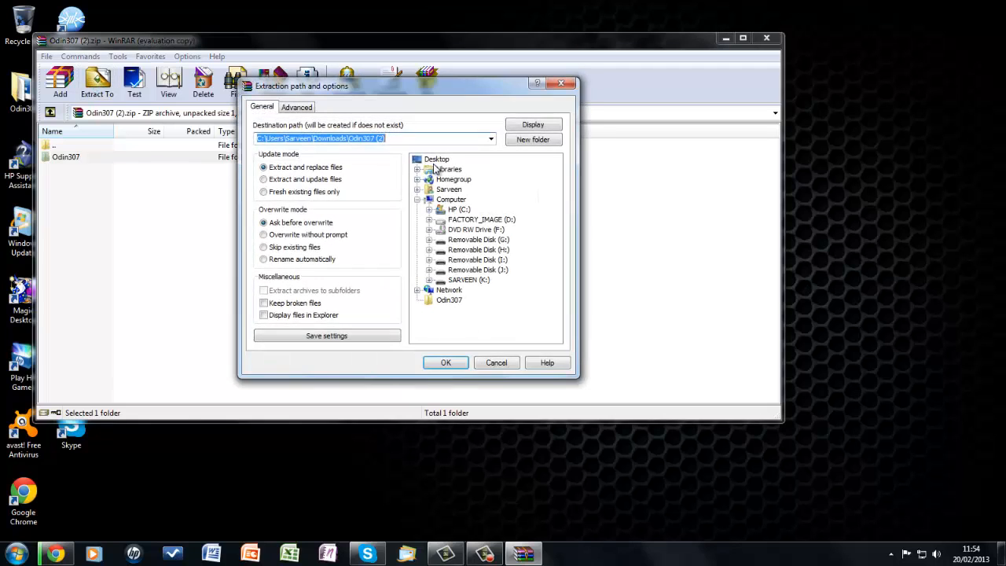
pyautogui.click(446, 361)
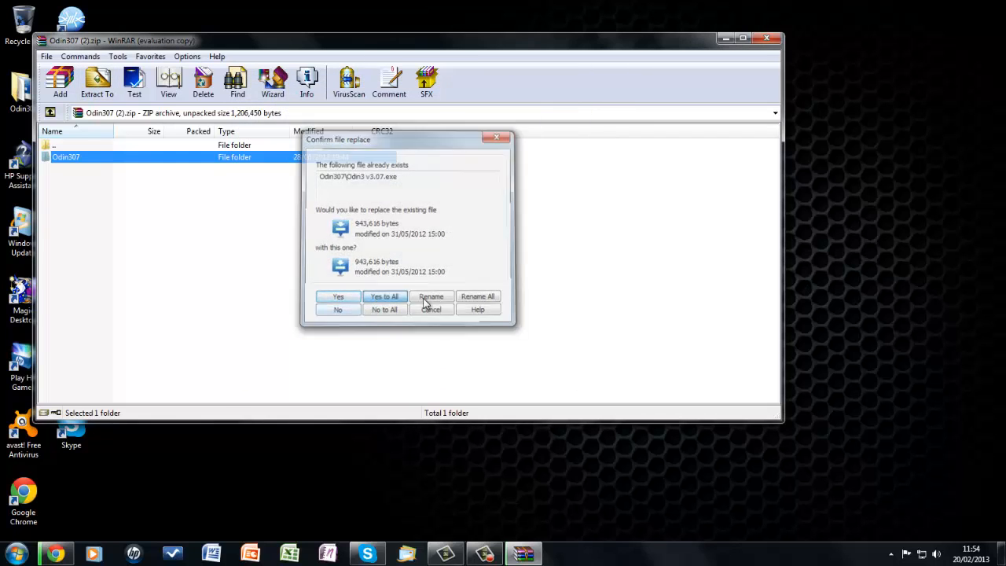
pyautogui.click(430, 308)
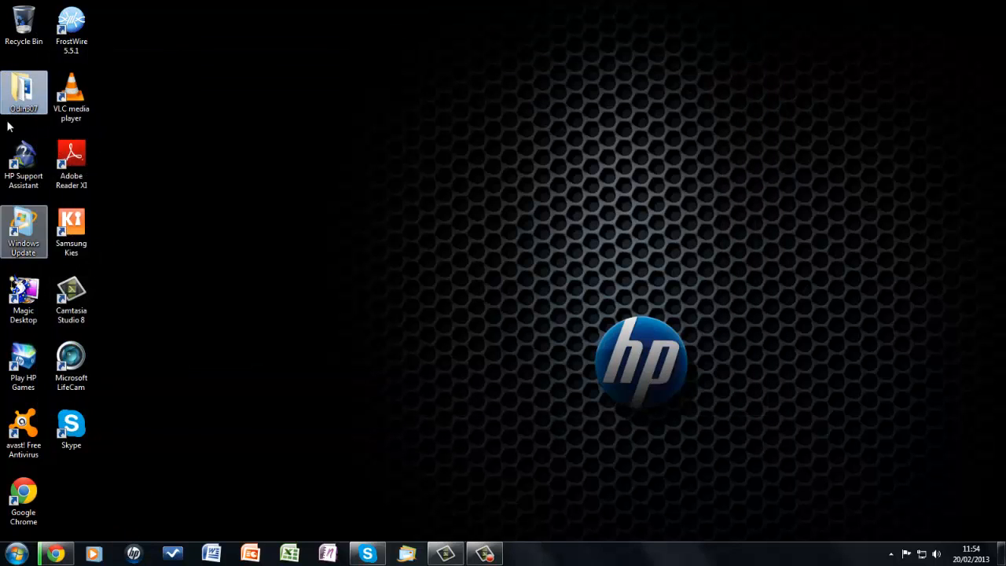
# - Launch Odin3 v3.07 from the extracted Odin307 desktop folder; the phone shows on COM5
pyautogui.doubleClick(24, 91)
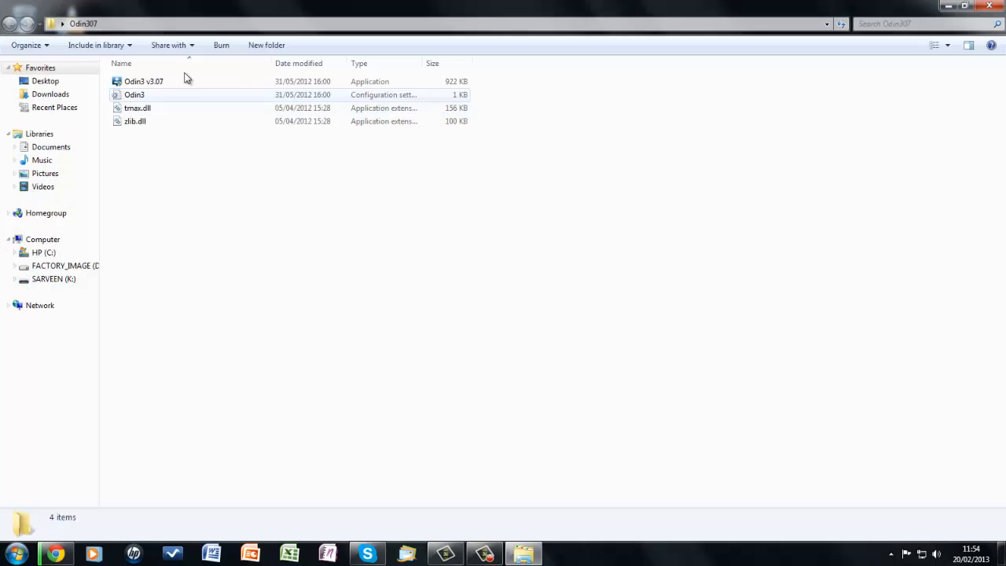
pyautogui.click(145, 82)
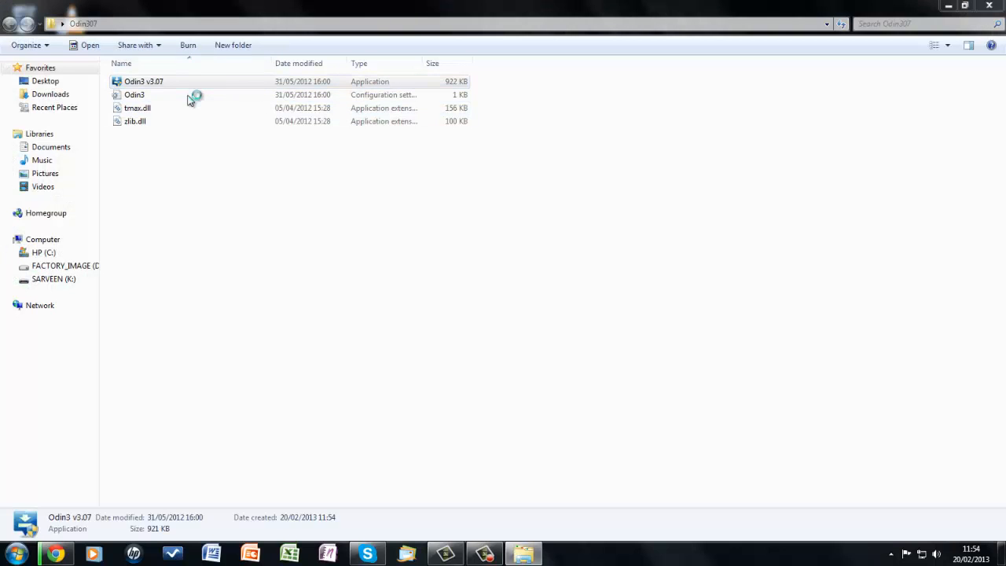
pyautogui.doubleClick(145, 82)
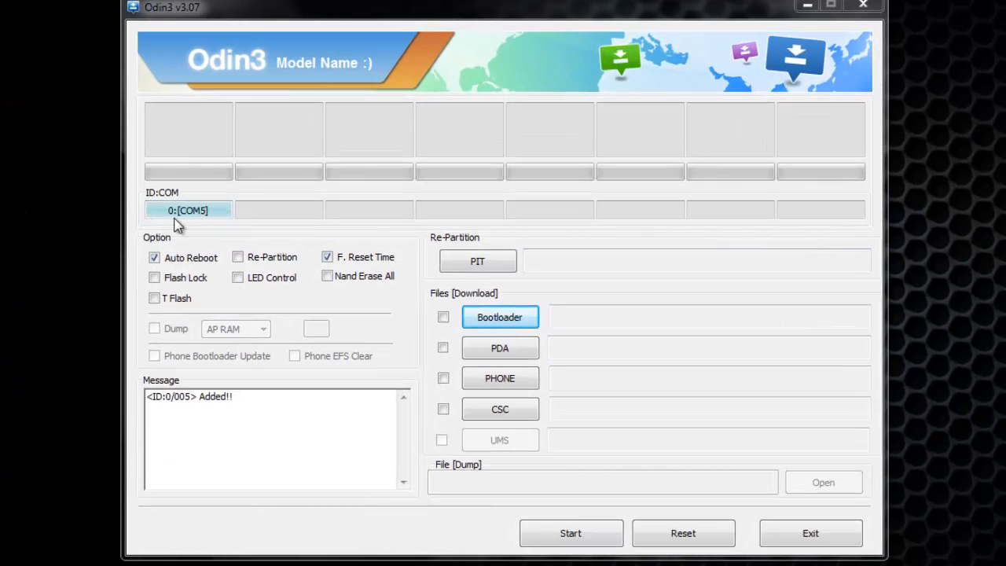
pyautogui.moveTo(154, 212)
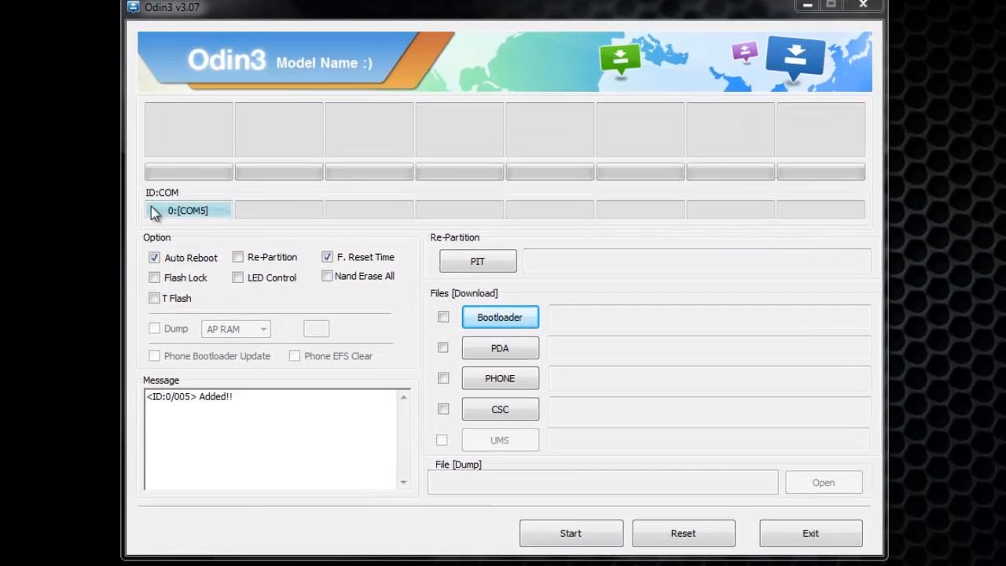
pyautogui.moveTo(189, 220)
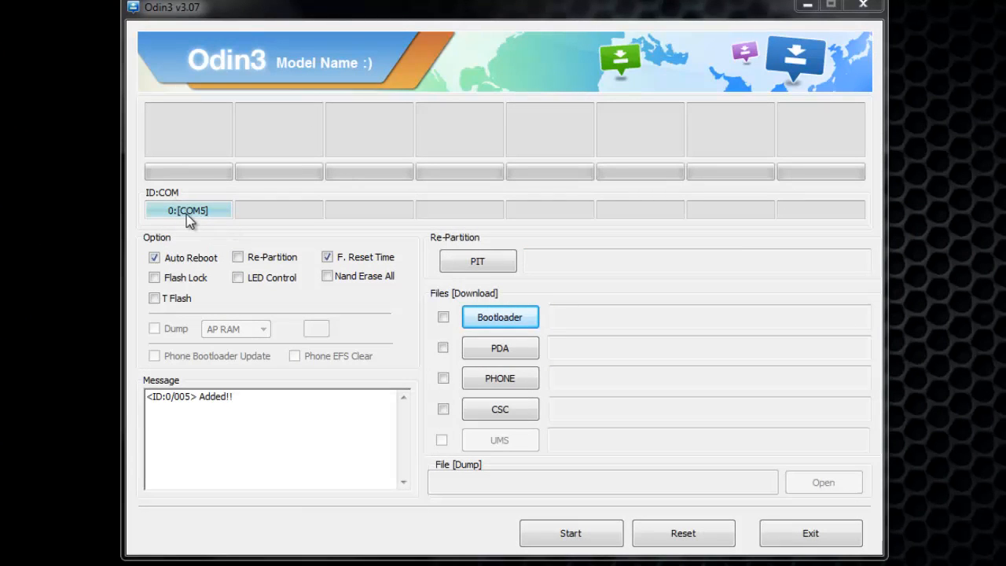
pyautogui.moveTo(217, 220)
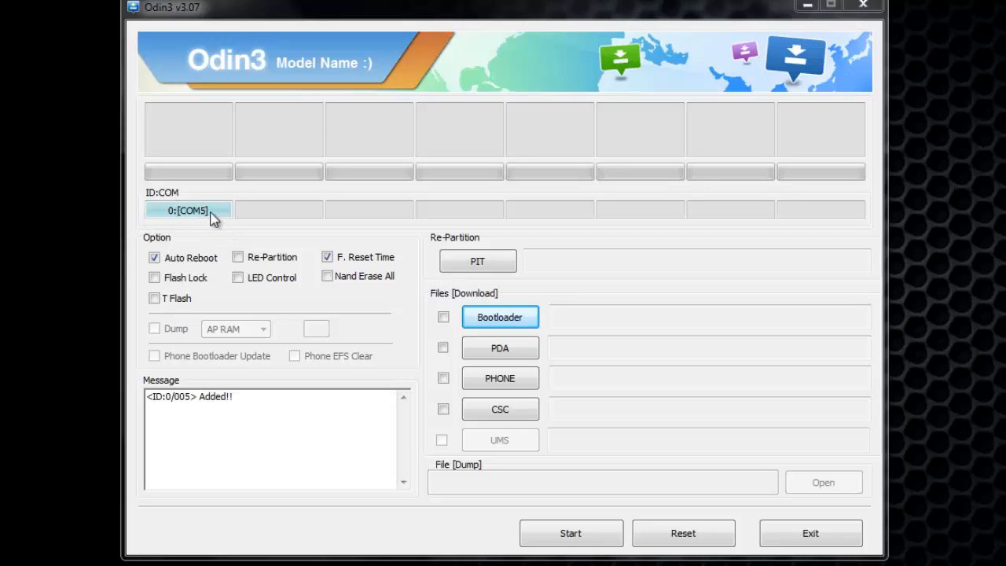
pyautogui.moveTo(189, 219)
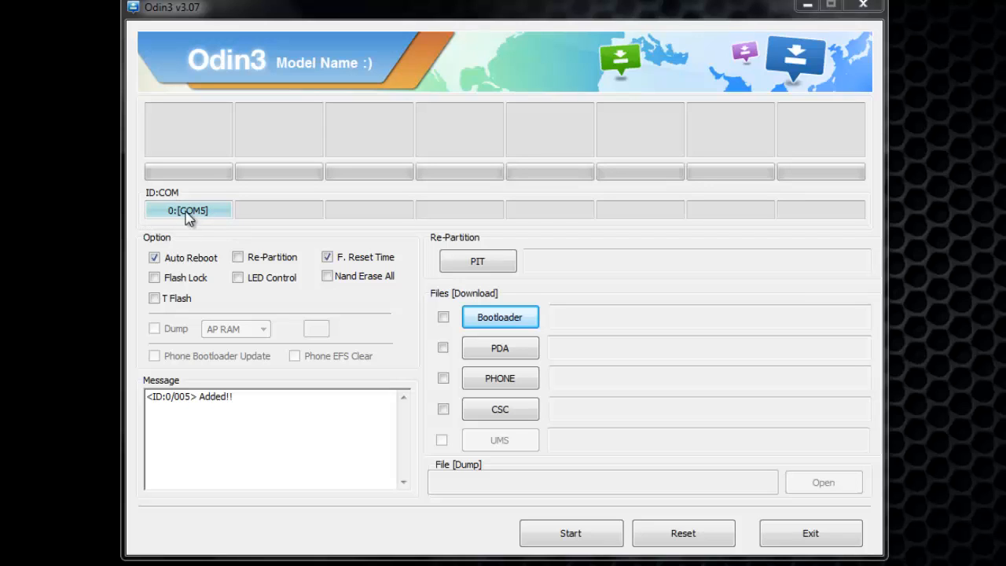
pyautogui.moveTo(48, 308)
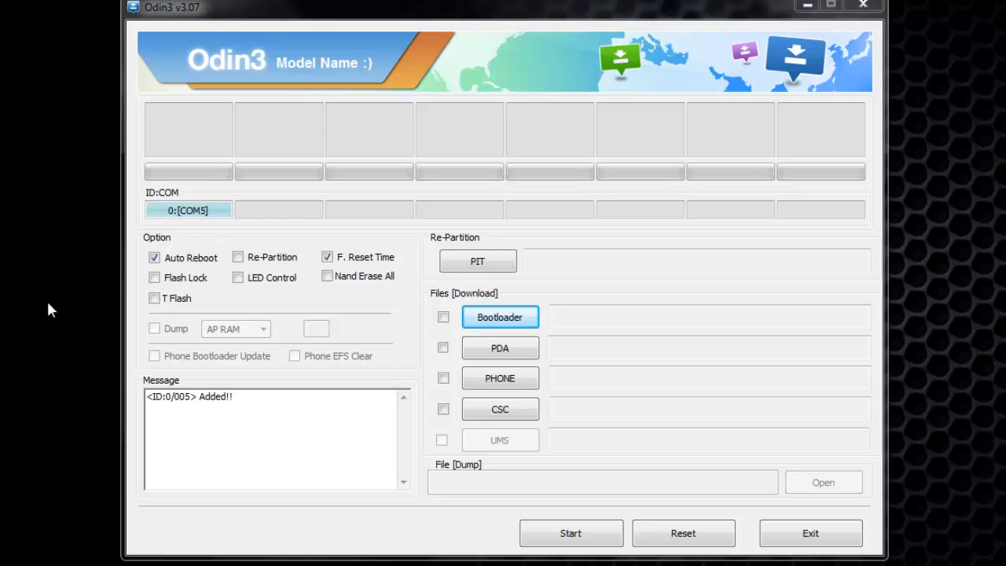
pyautogui.moveTo(261, 223)
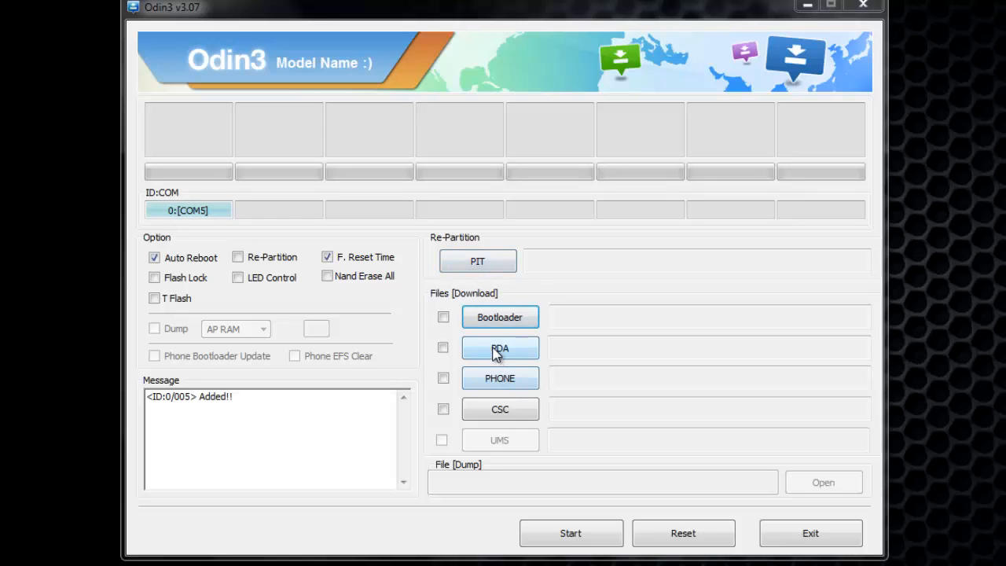
# - Load I9100XWLS8_I9100XXLS8_I9100FOPLS3_HOME.tar.md5 from Work > Android 4.1.2 Jelly Bean XWLS8 as the PDA file
pyautogui.click(499, 349)
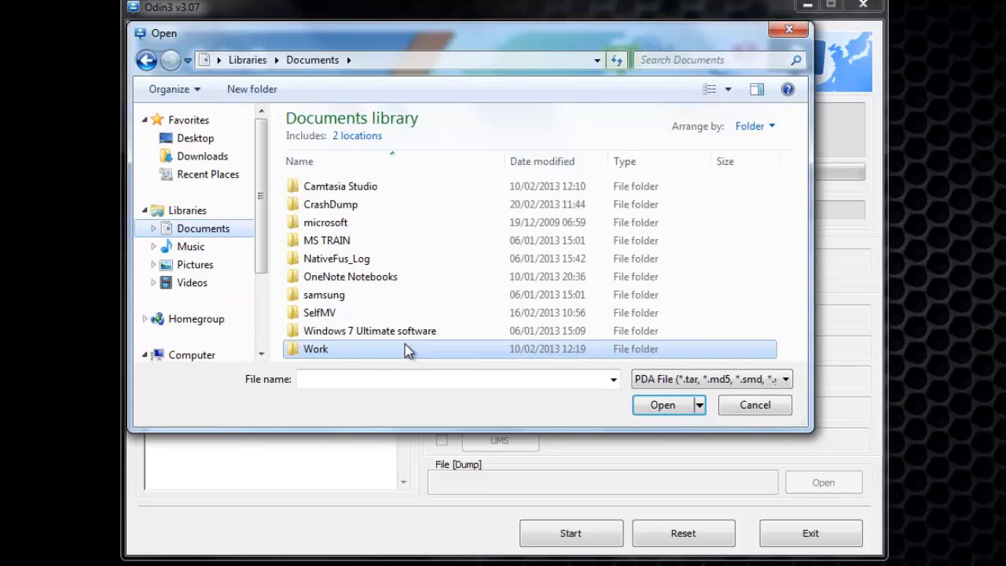
pyautogui.doubleClick(314, 349)
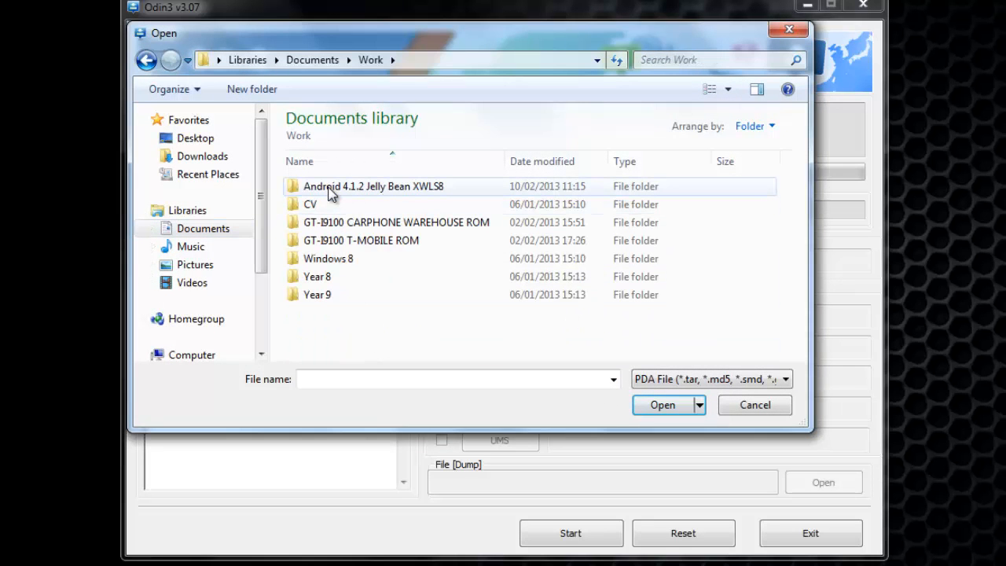
pyautogui.doubleClick(374, 185)
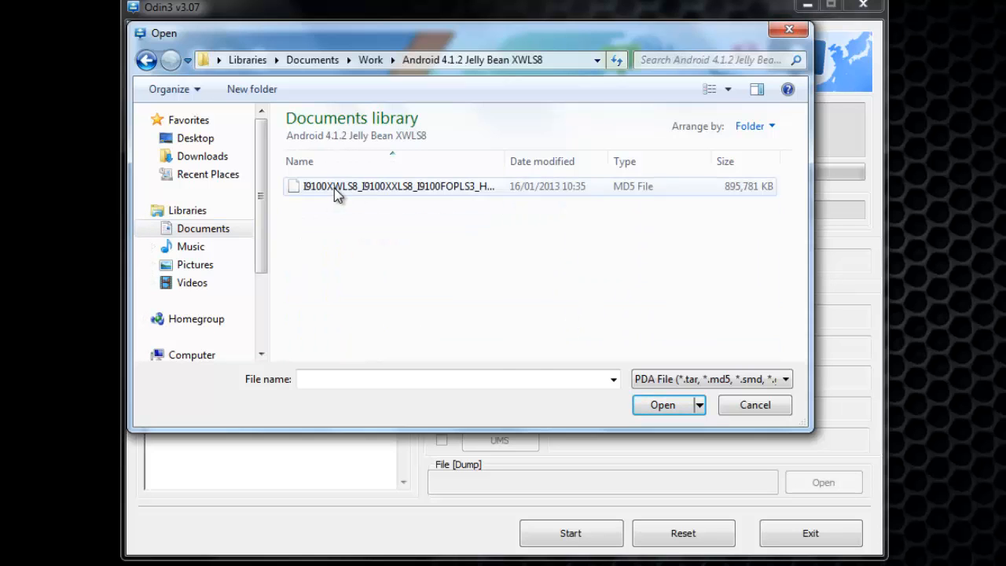
pyautogui.click(396, 185)
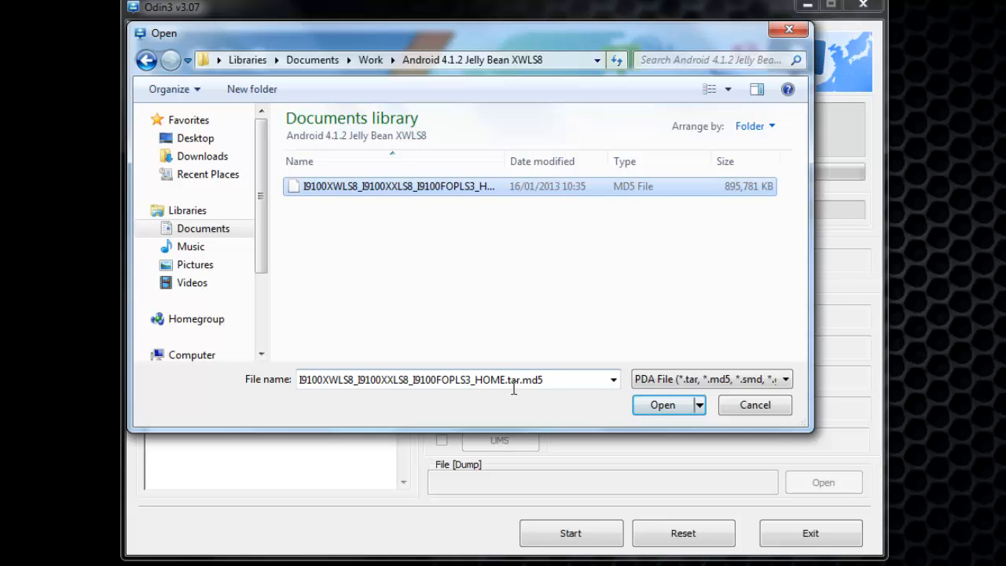
pyautogui.click(662, 405)
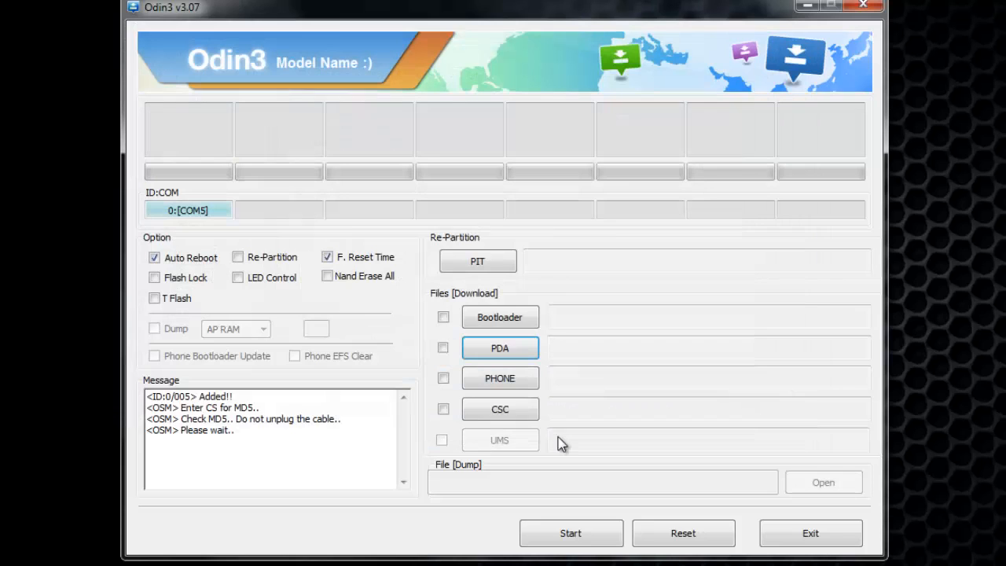
pyautogui.moveTo(157, 271)
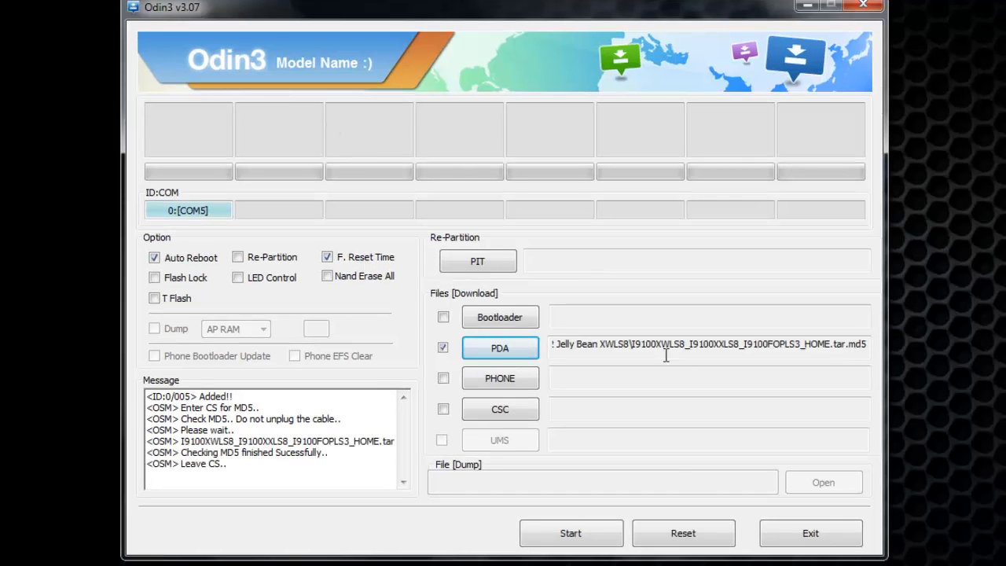
pyautogui.moveTo(558, 497)
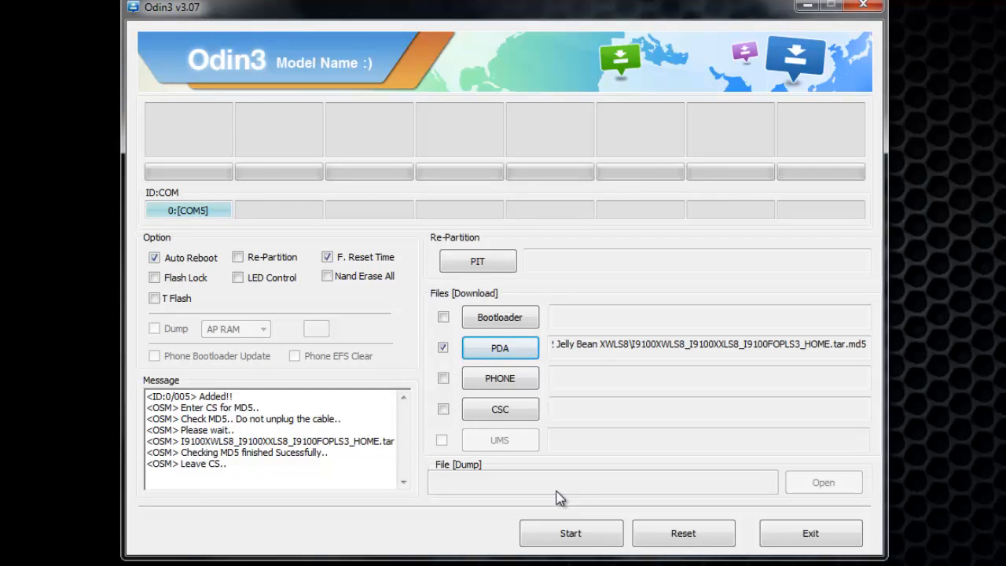
pyautogui.moveTo(550, 477)
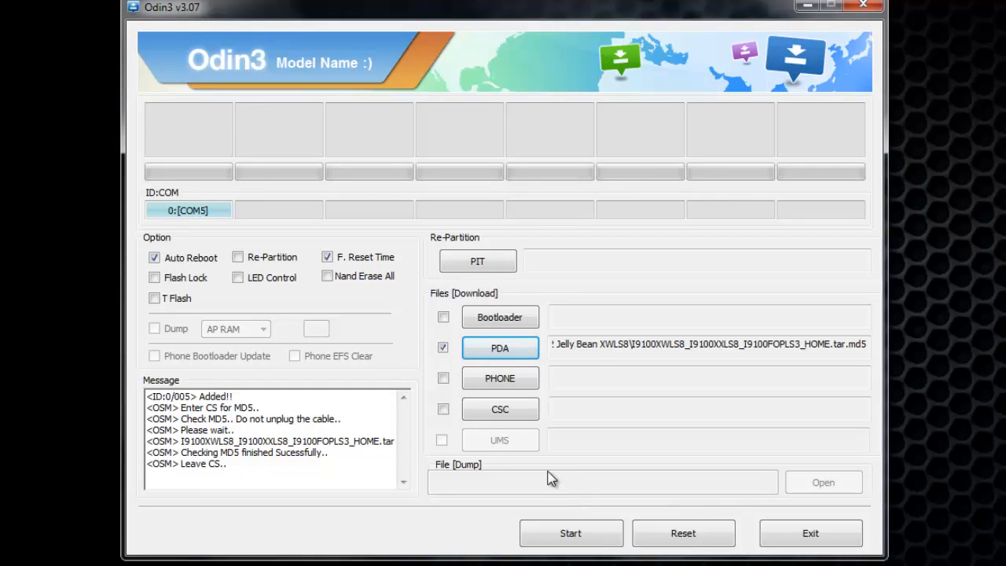
pyautogui.moveTo(553, 484)
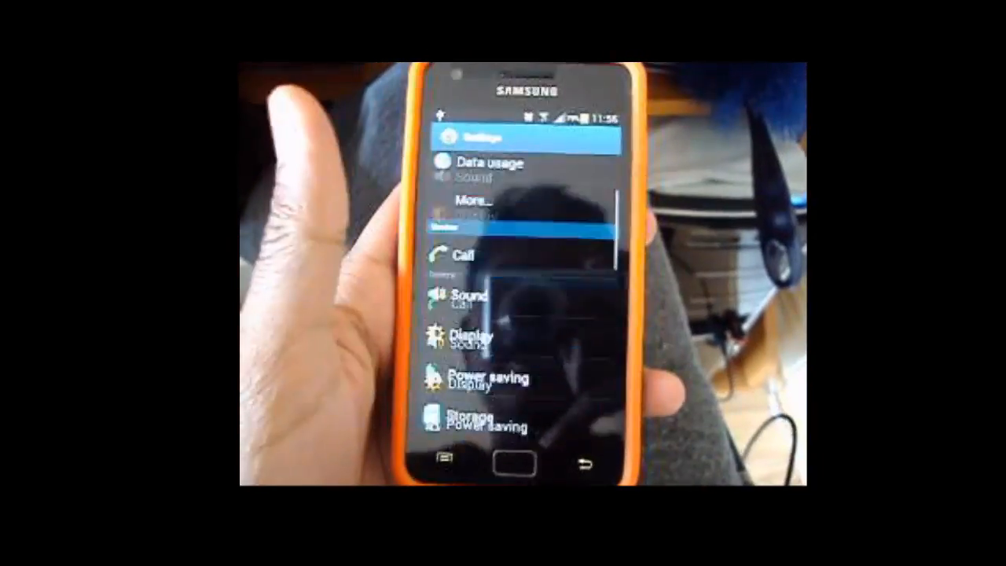
# - Scroll the phone's Settings to Developer options so USB debugging shows ticked
pyautogui.scroll(-3)
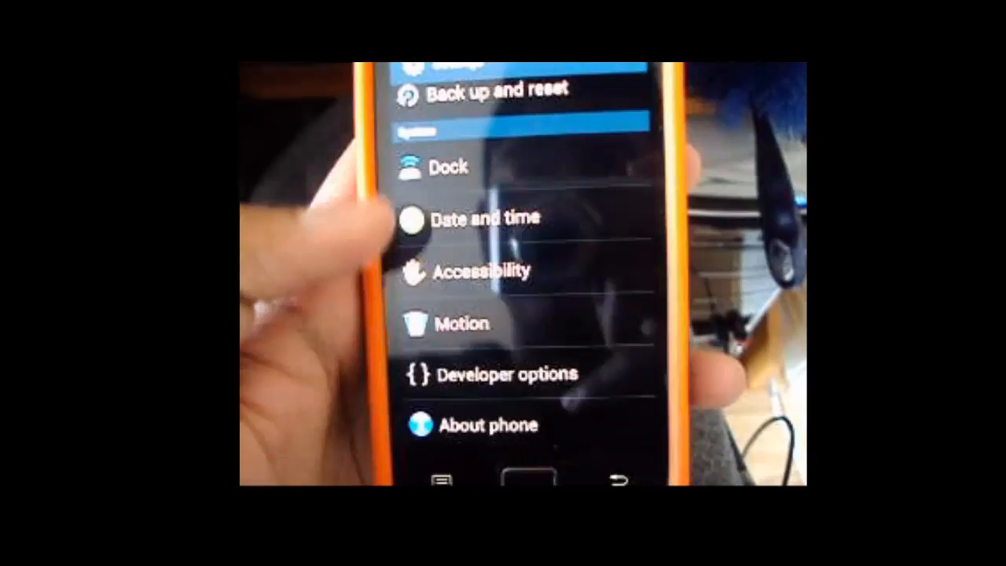
pyautogui.click(490, 374)
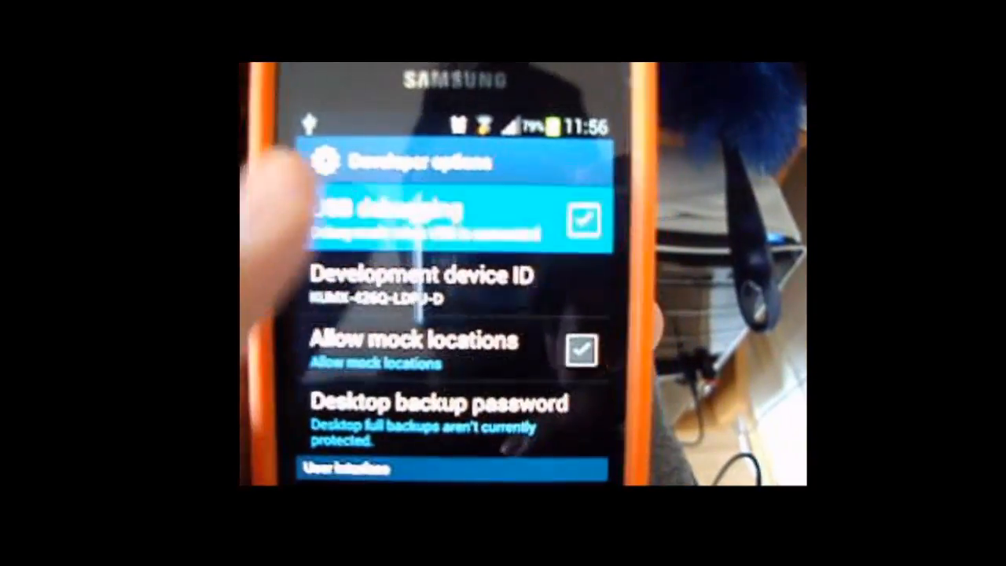